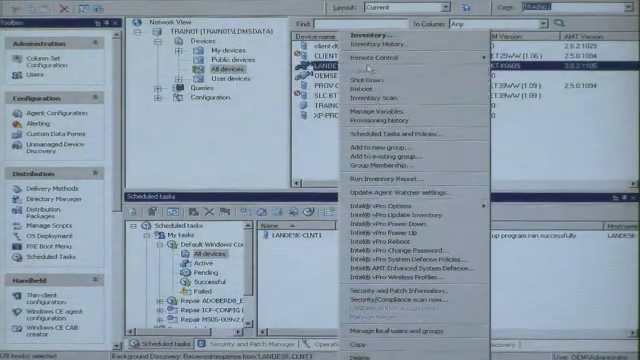
# Launch Remote Control on the vPro client from the All devices context menu
pyautogui.click(347, 65)
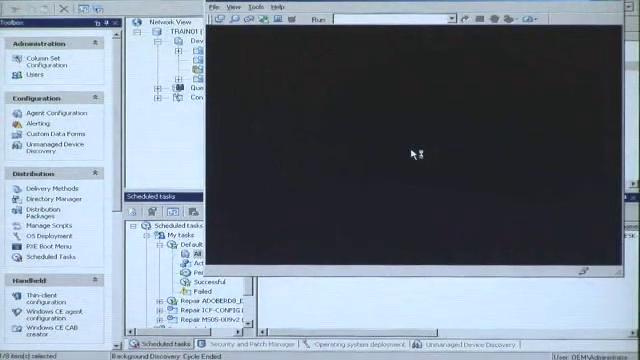
pyautogui.moveTo(412, 154)
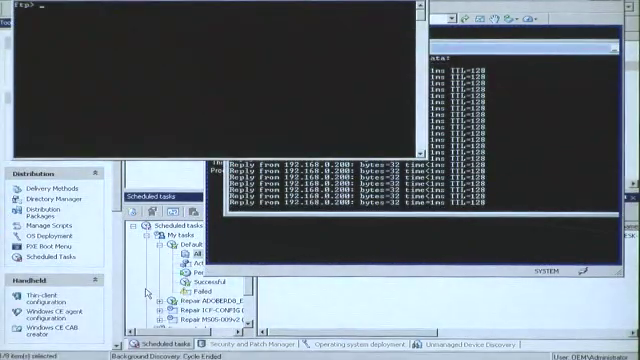
# Enter 'open 192.168.0.131' at the ftp> prompt without sending it
pyautogui.write('open')
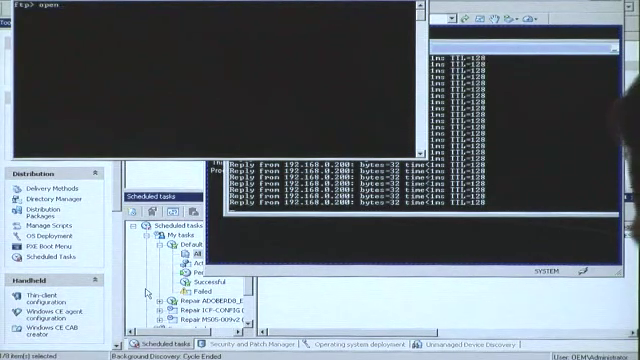
pyautogui.write('192.168.0.')
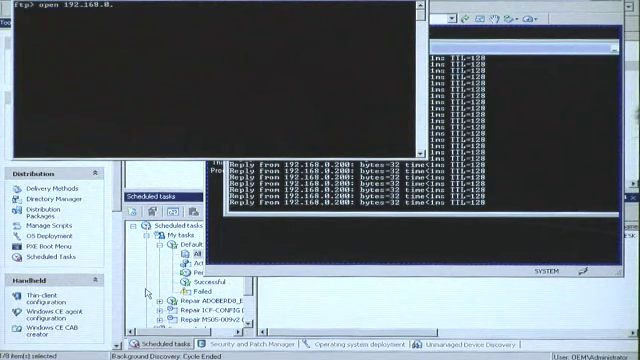
pyautogui.write('131')
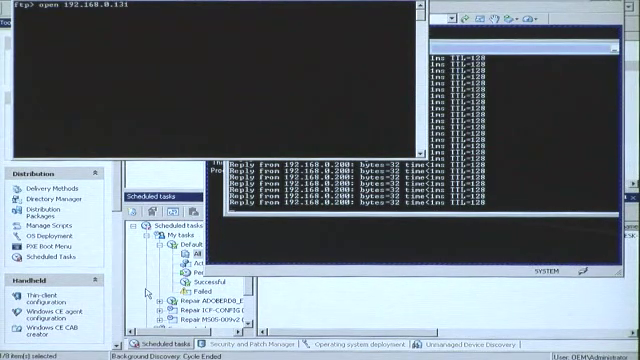